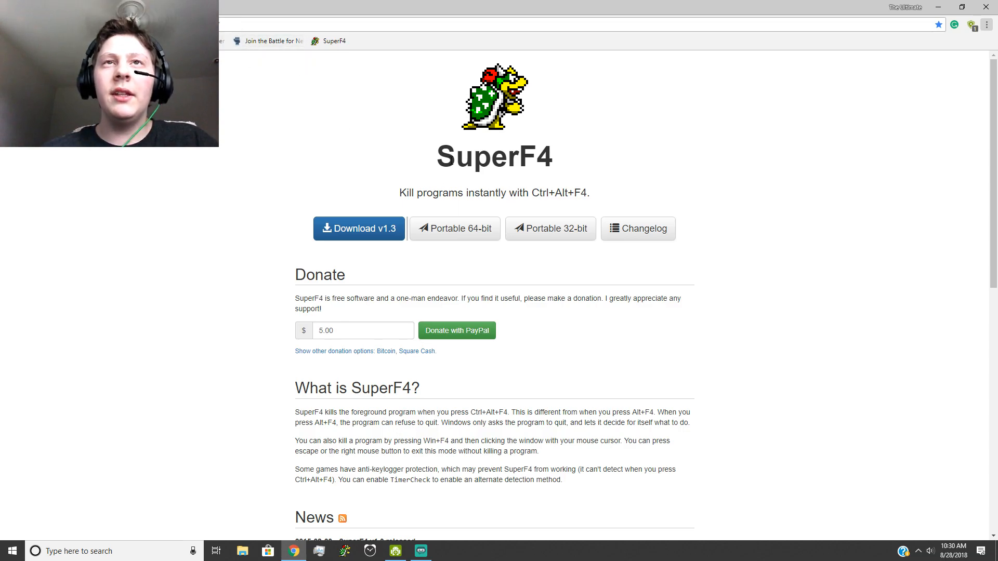
mouse_move(337, 176)
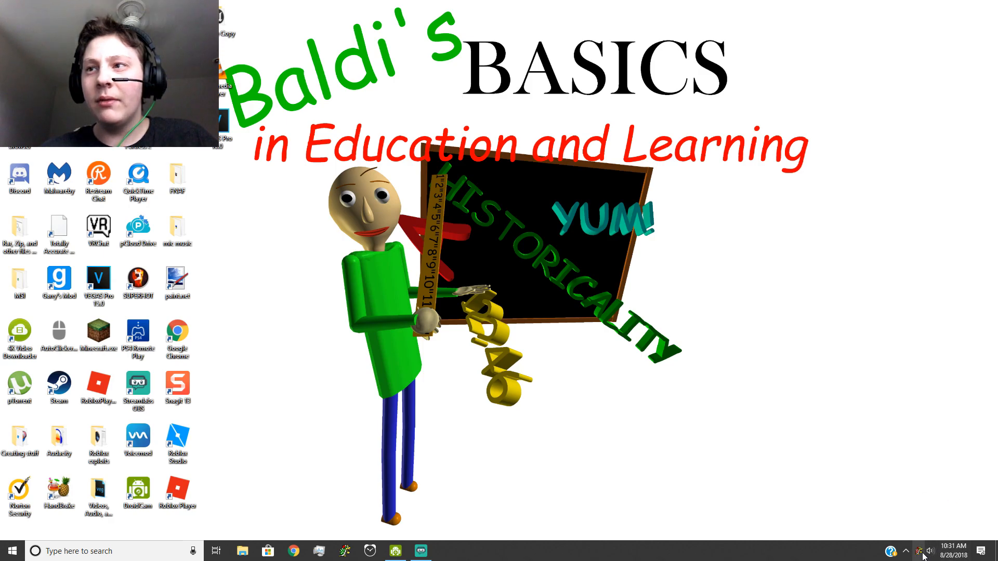
Step: Confirm SuperF4 runs elevated in the tray and reopen Chrome from the taskbar
left_click(293, 551)
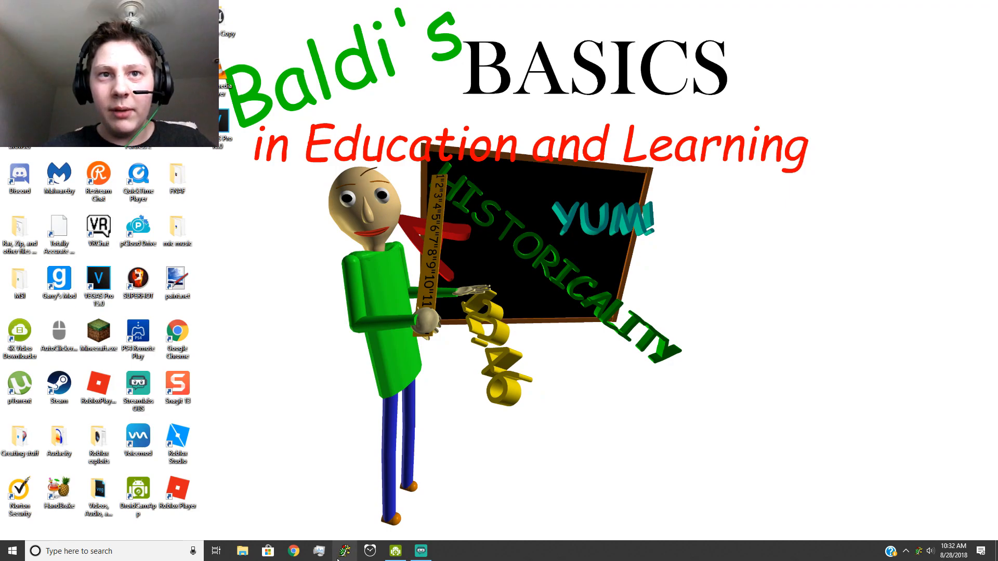
left_click(293, 551)
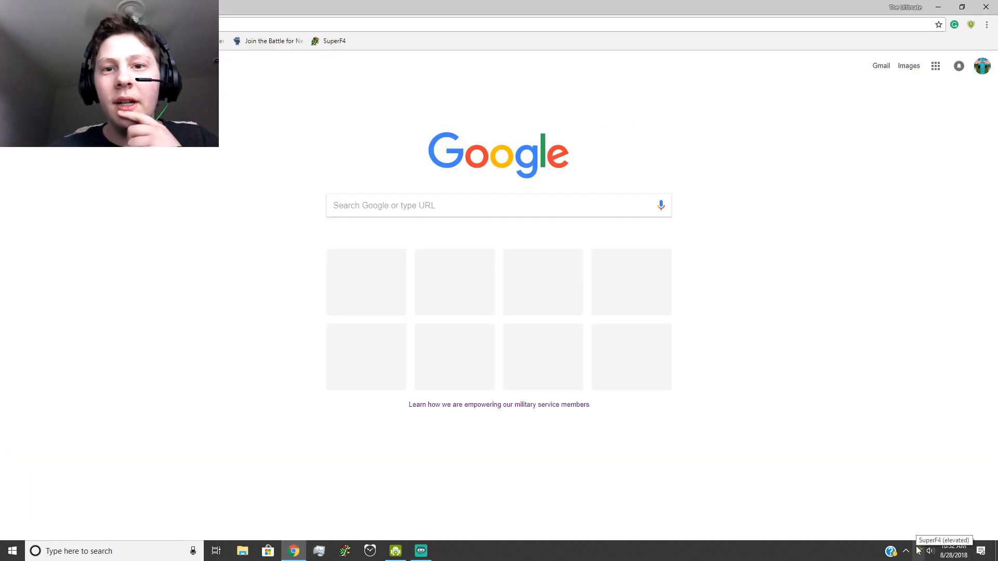
Step: Bring up SuperF4's tray commands to start xkill mode on the Chrome window
right_click(918, 551)
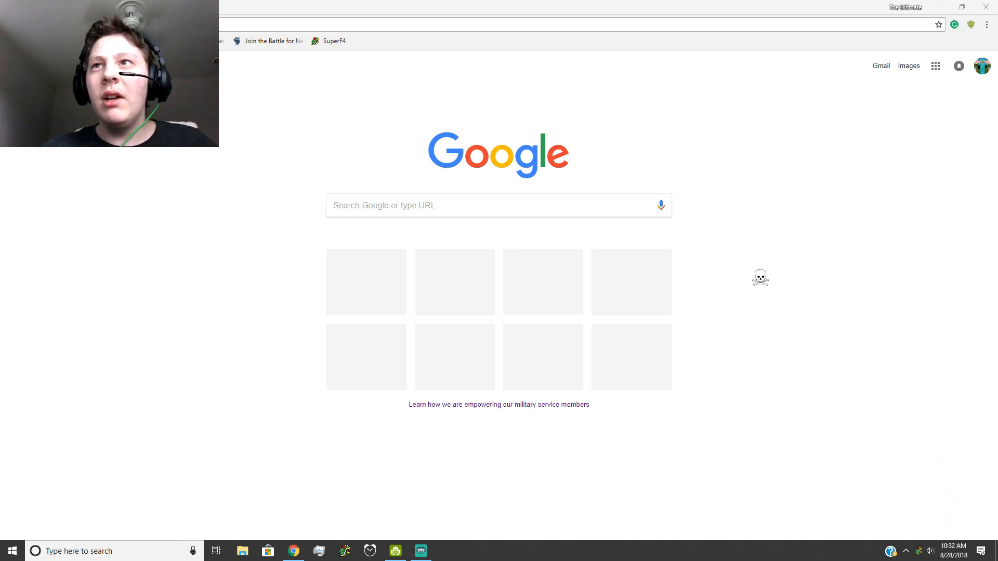
mouse_move(360, 163)
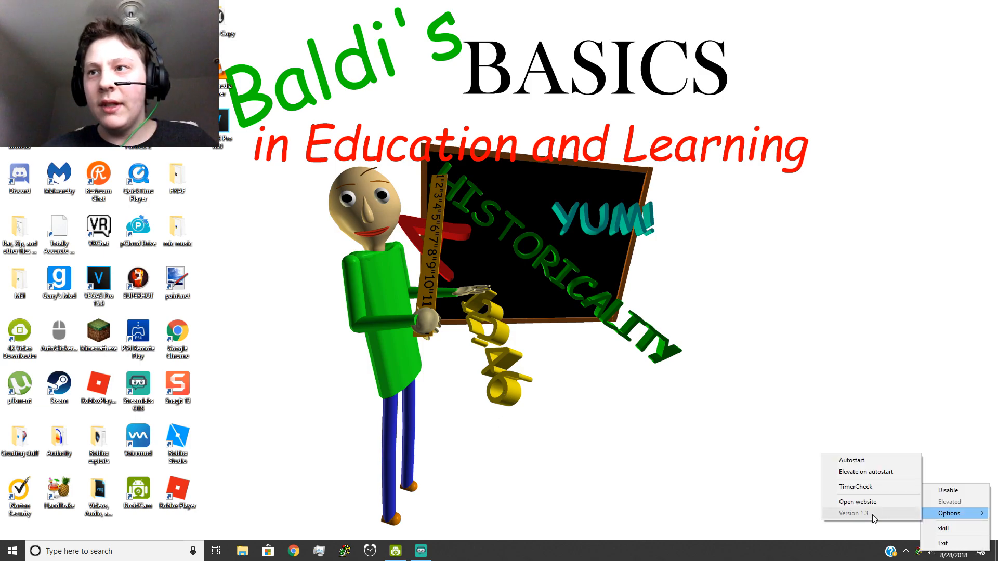
mouse_move(857, 501)
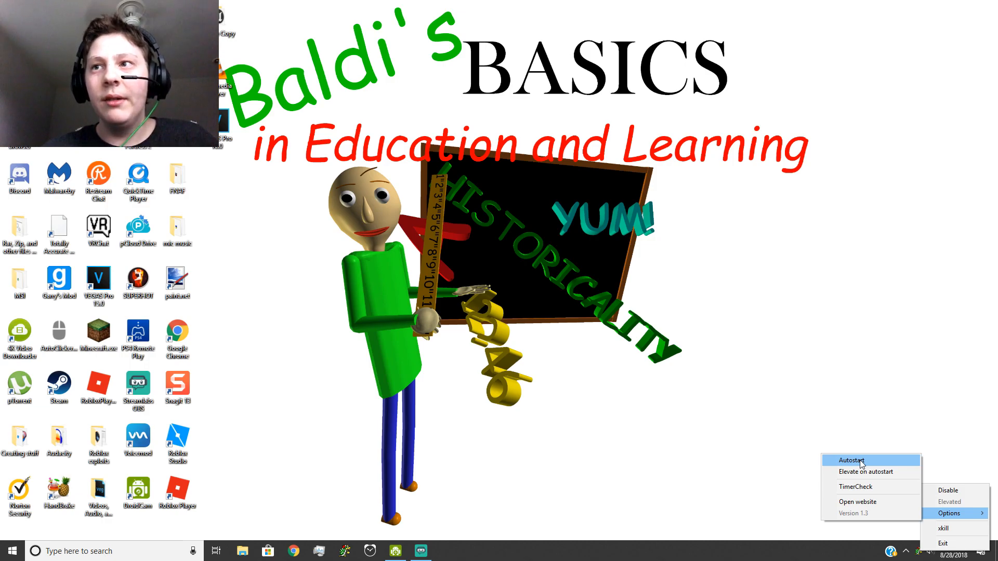
mouse_move(865, 472)
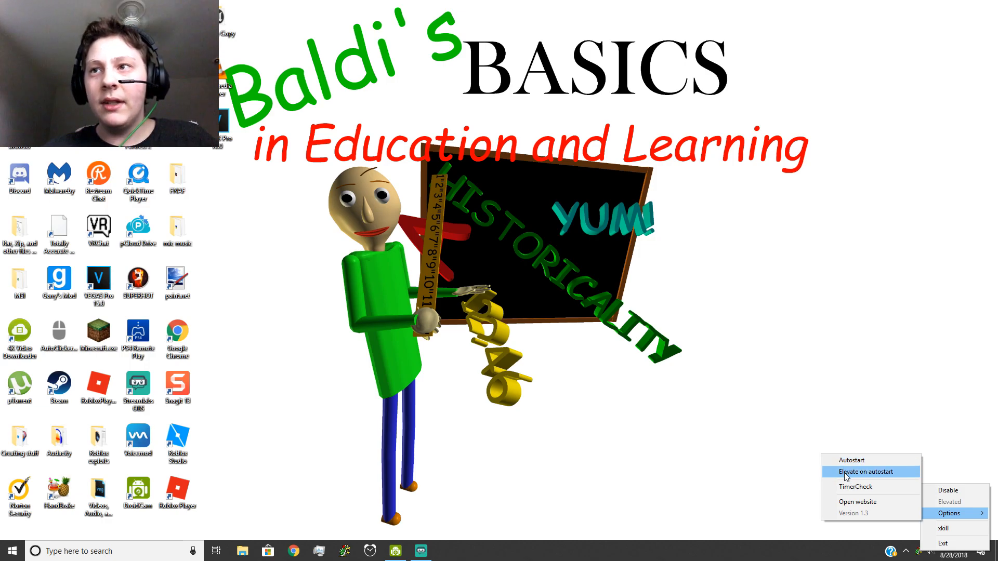
mouse_move(854, 487)
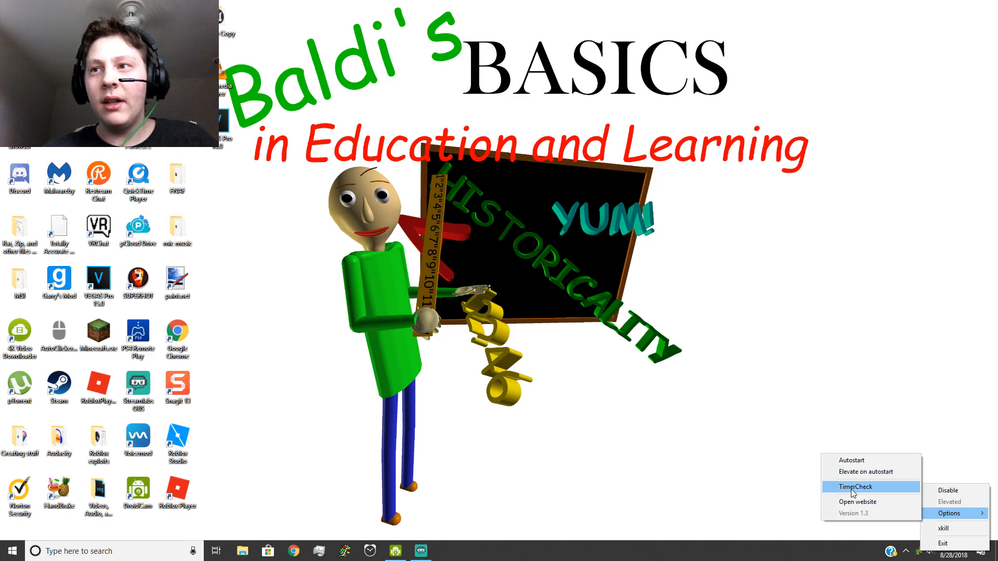
mouse_move(881, 480)
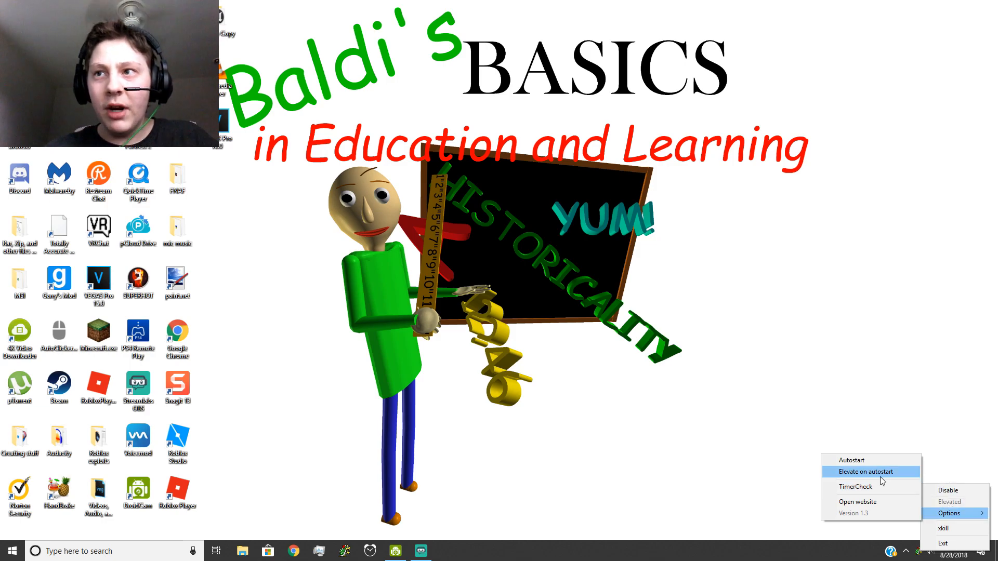
mouse_move(855, 487)
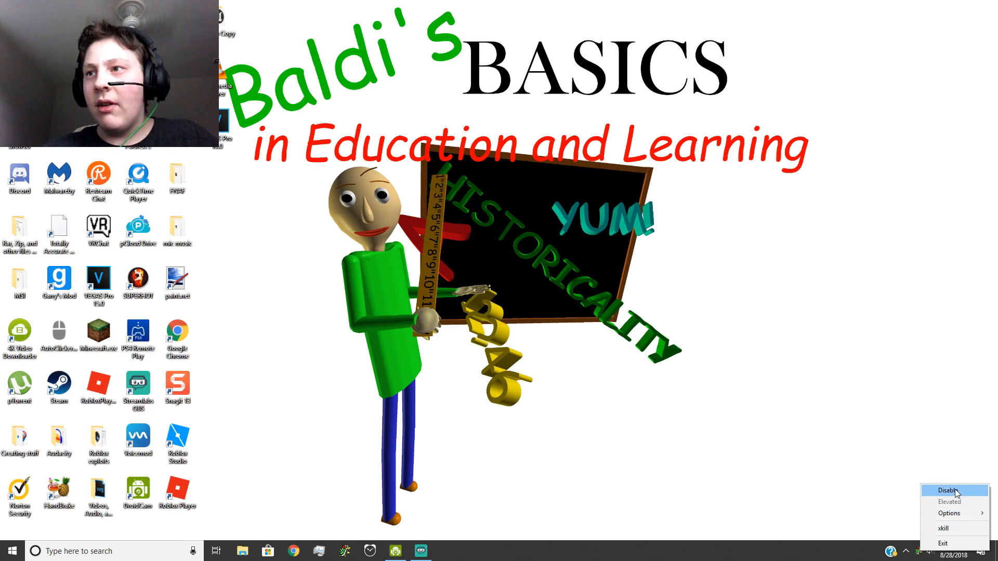
Step: Choose Disable in the SuperF4 tray menu to turn off the kill shortcuts
left_click(947, 490)
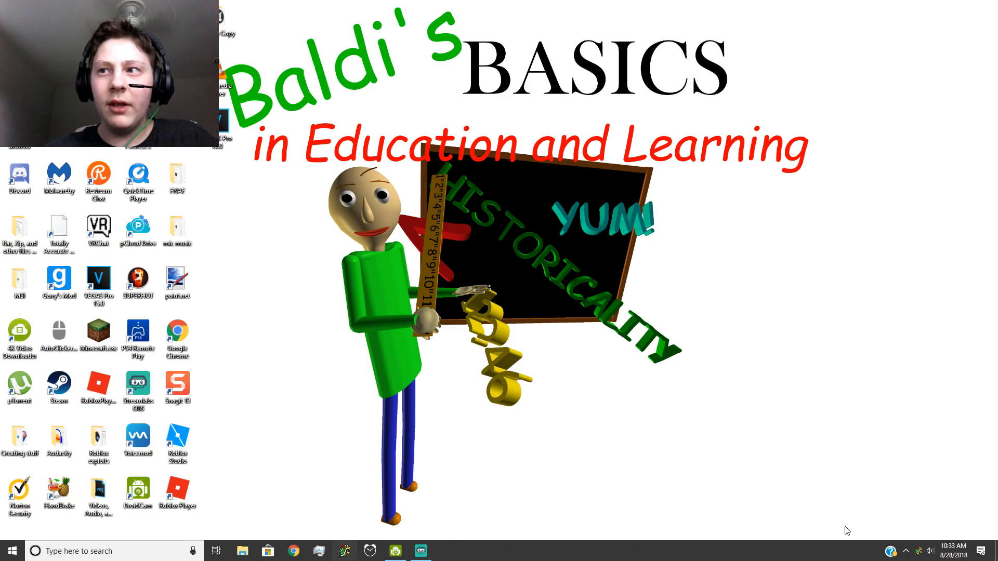
mouse_move(569, 365)
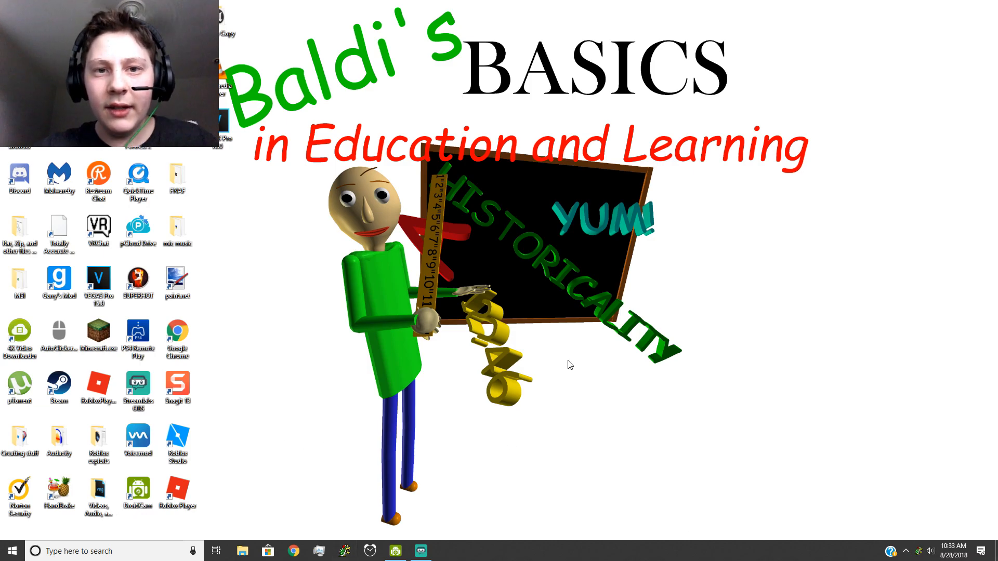